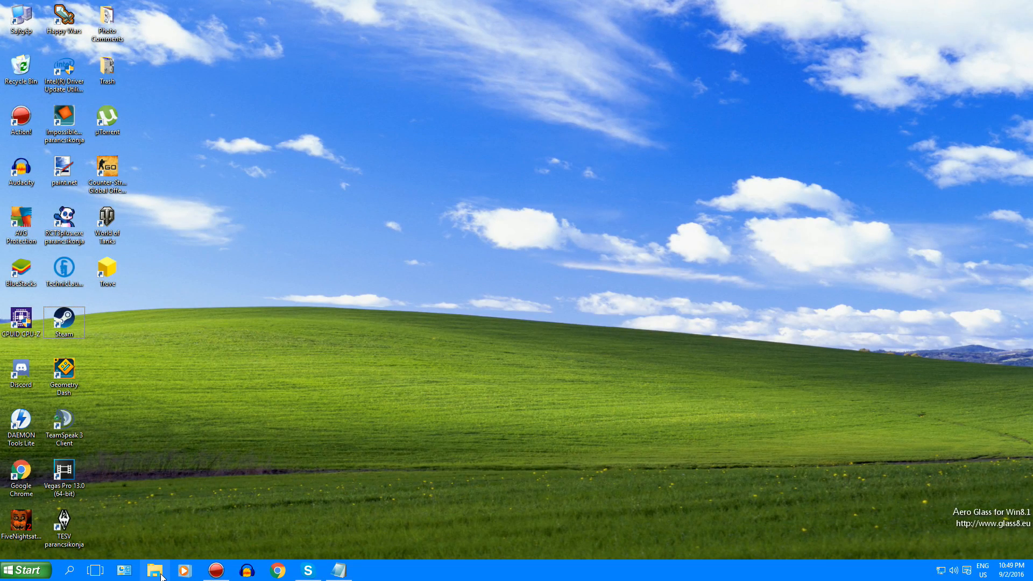
{"action": "mouse_move", "coordinate": [156, 571]}
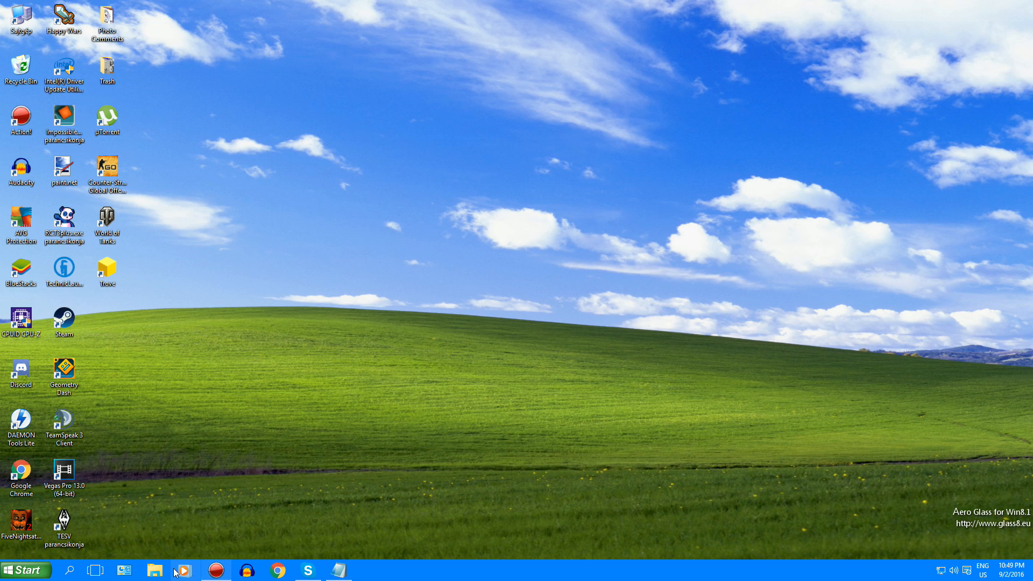
Show File Explorer's jump list of pinned and frequent folders from the taskbar
{"action": "right_click", "coordinate": [154, 570]}
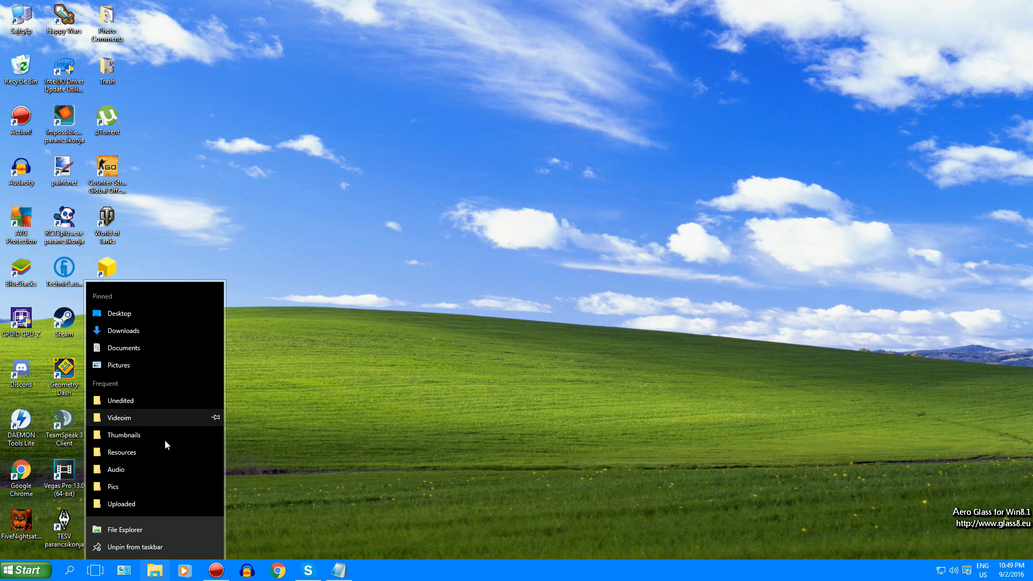
Search Geometry Dash's Resources folder for burstEffect, listing burstEffect.plist and burstEffect2.plist
{"action": "left_click", "coordinate": [122, 452]}
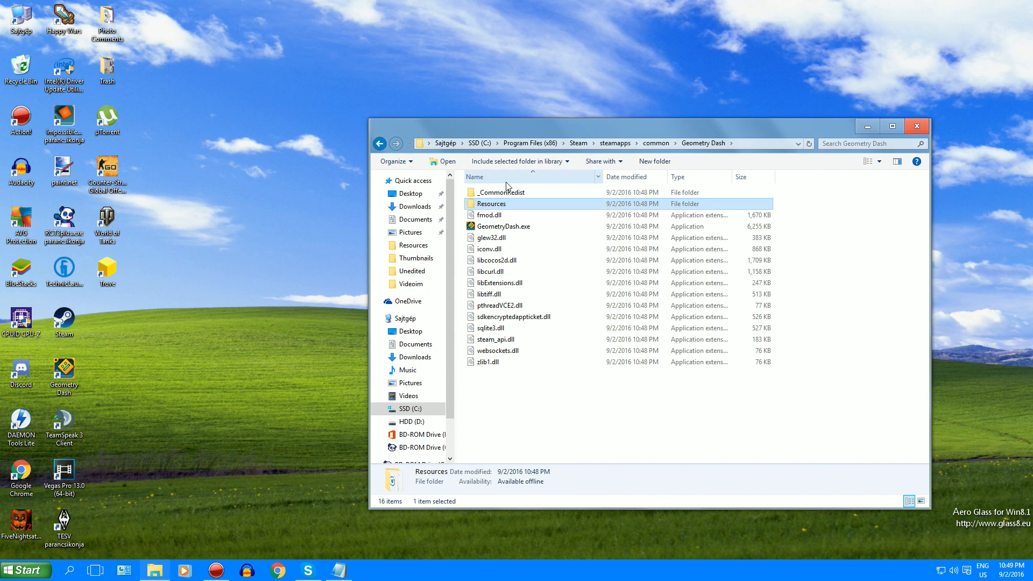
{"action": "double_click", "coordinate": [492, 204]}
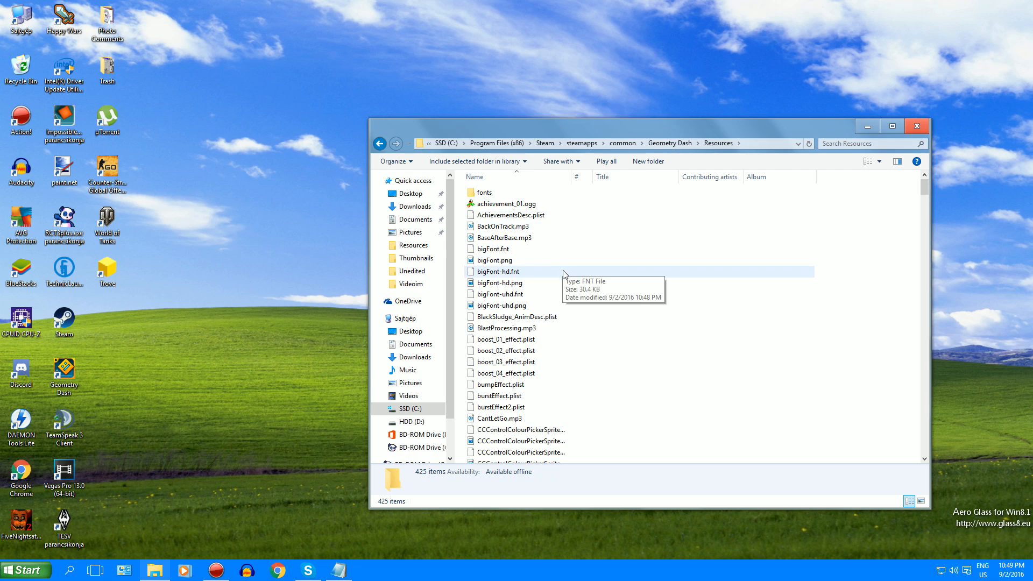
{"action": "mouse_move", "coordinate": [558, 272]}
{"action": "type", "text": "burstEffect"}
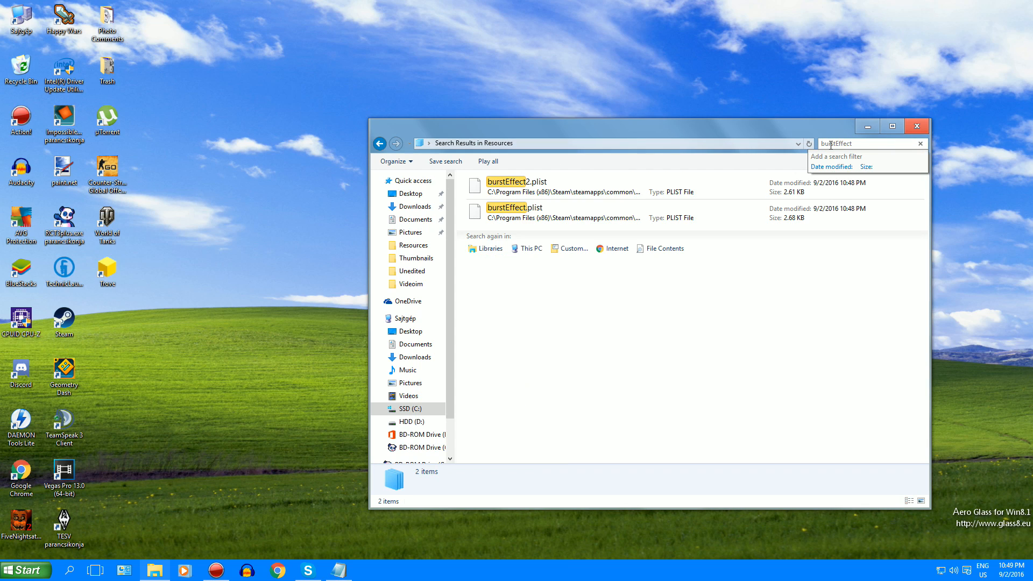
{"action": "left_click", "coordinate": [540, 212]}
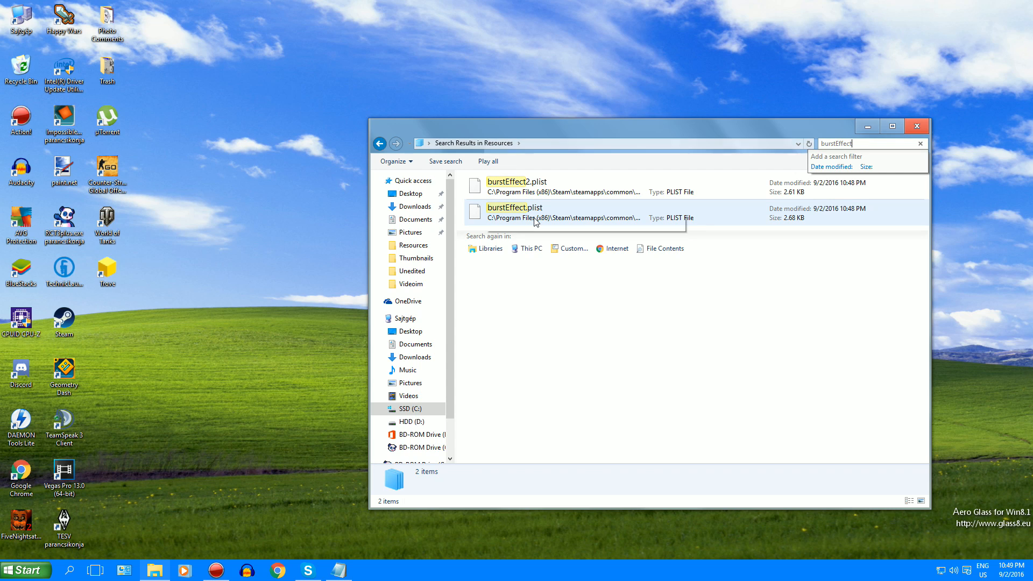
{"action": "double_click", "coordinate": [515, 208]}
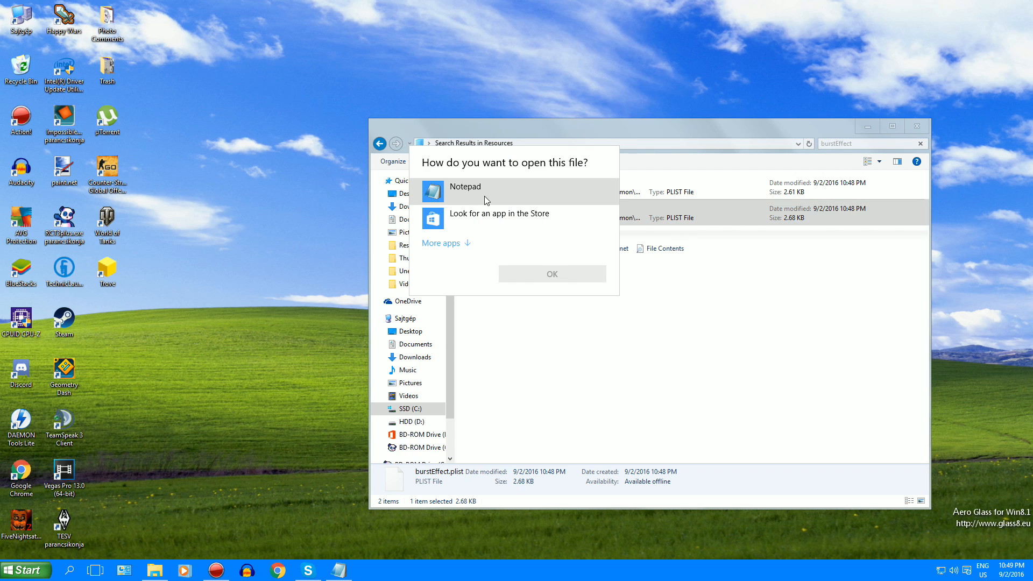
{"action": "left_click", "coordinate": [551, 273]}
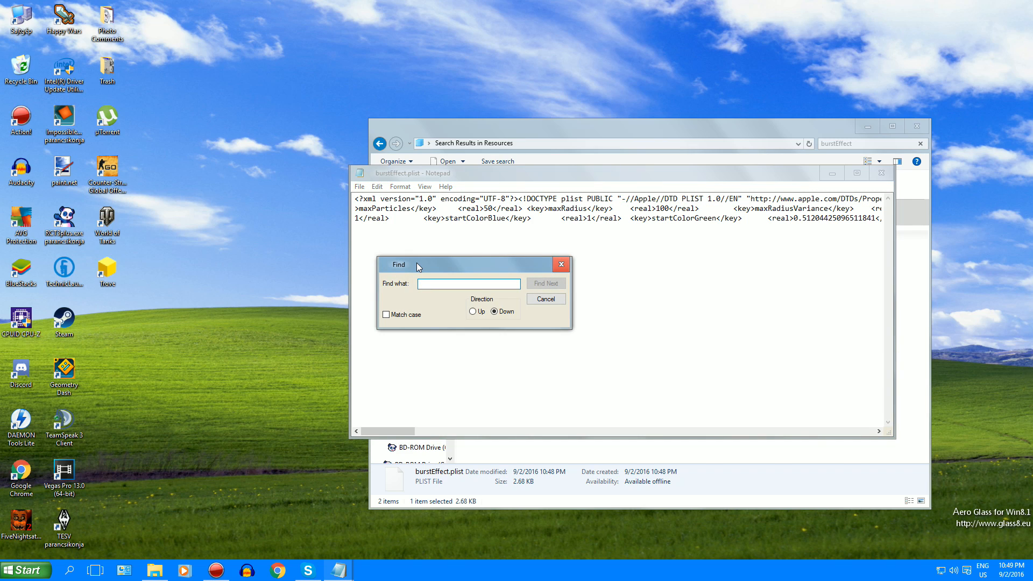
{"action": "type", "text": "maxparticle"}
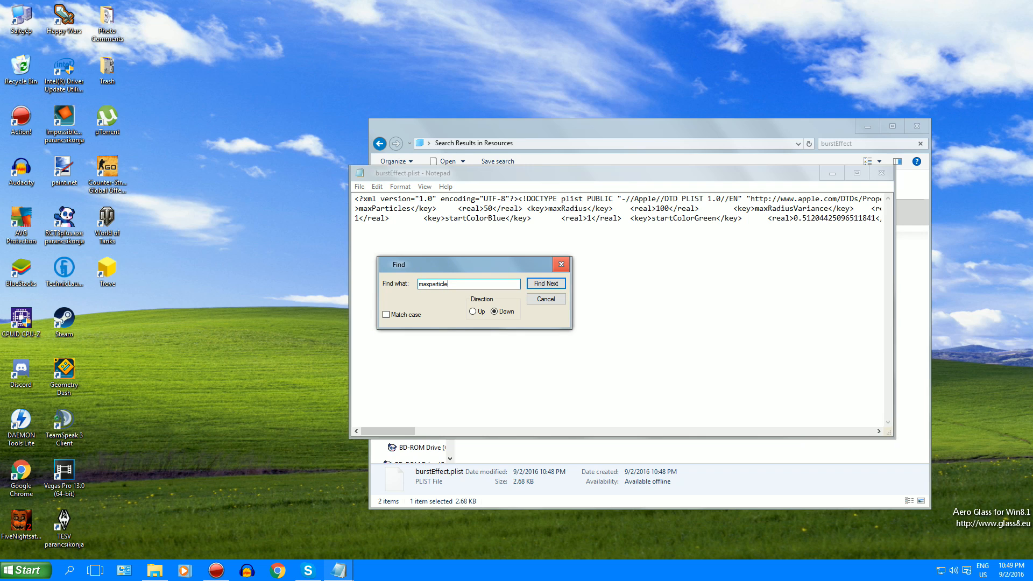
{"action": "left_click", "coordinate": [545, 283]}
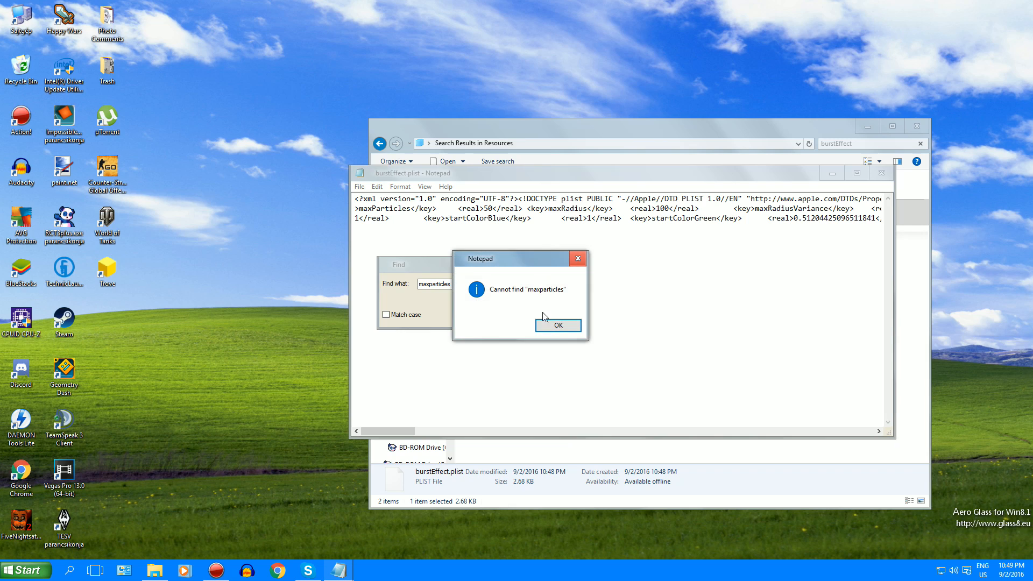
{"action": "left_click", "coordinate": [557, 325]}
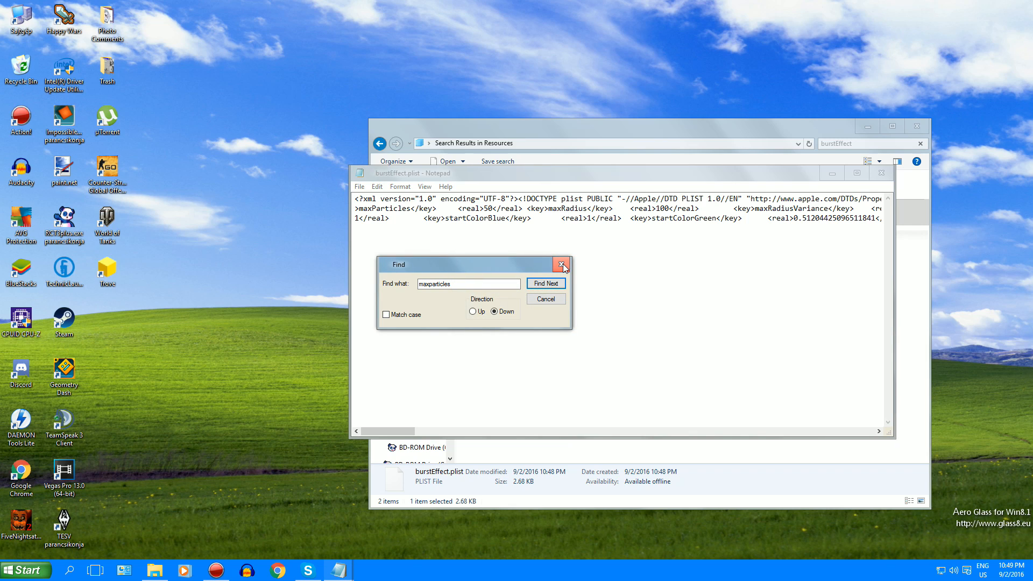
{"action": "mouse_move", "coordinate": [562, 265]}
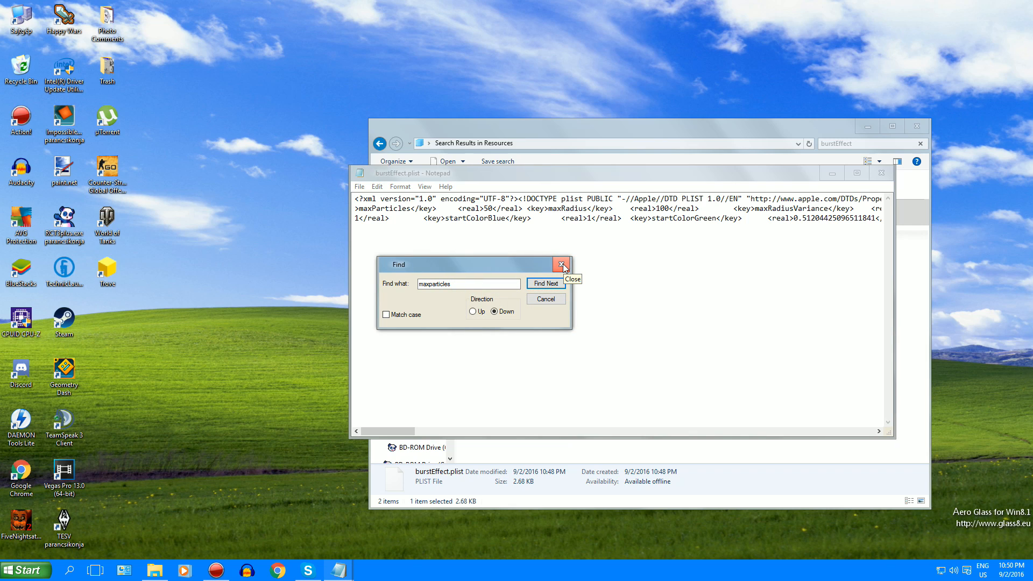
{"action": "left_click", "coordinate": [562, 265]}
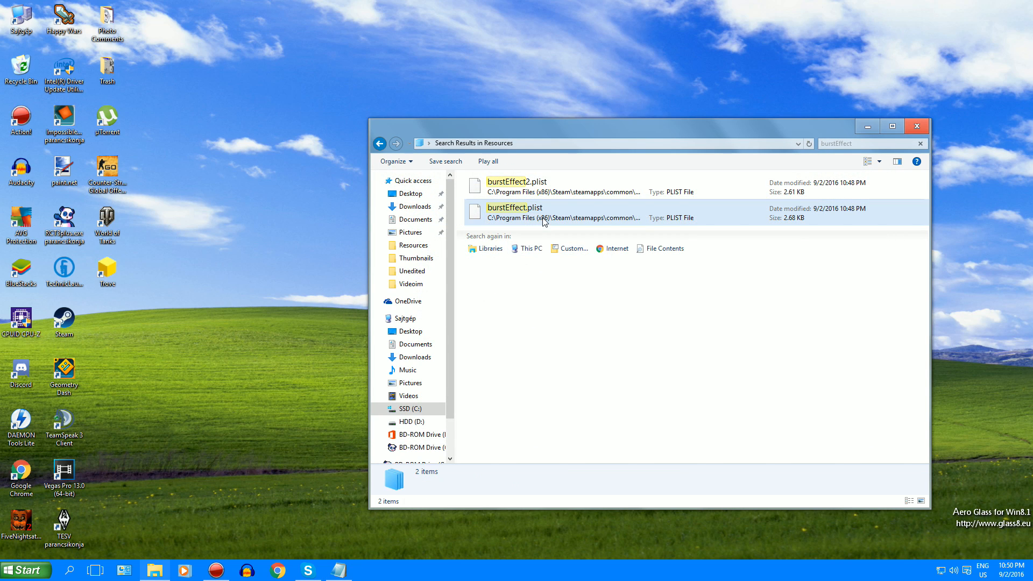
{"action": "left_click", "coordinate": [534, 186]}
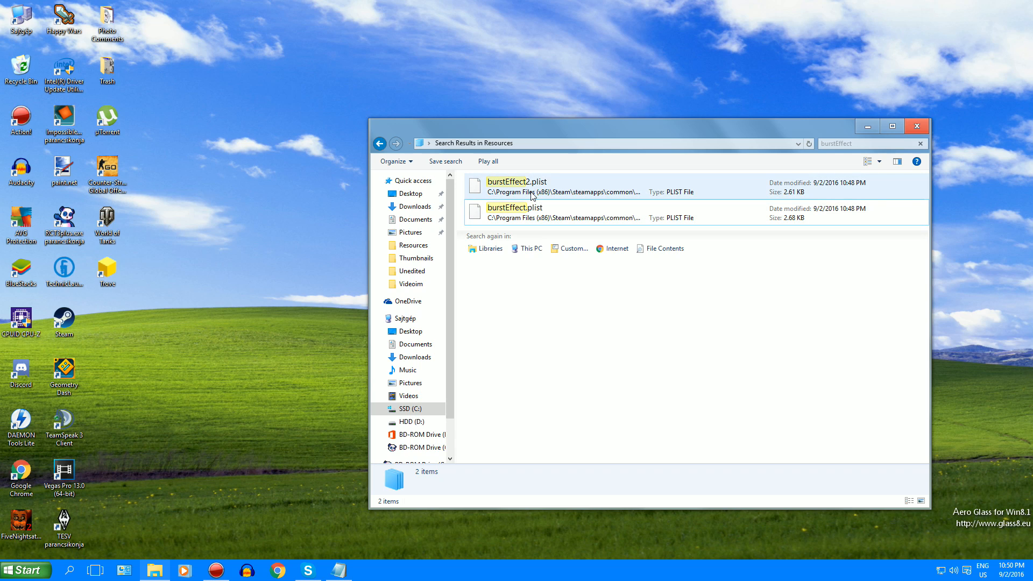
{"action": "left_click", "coordinate": [518, 186]}
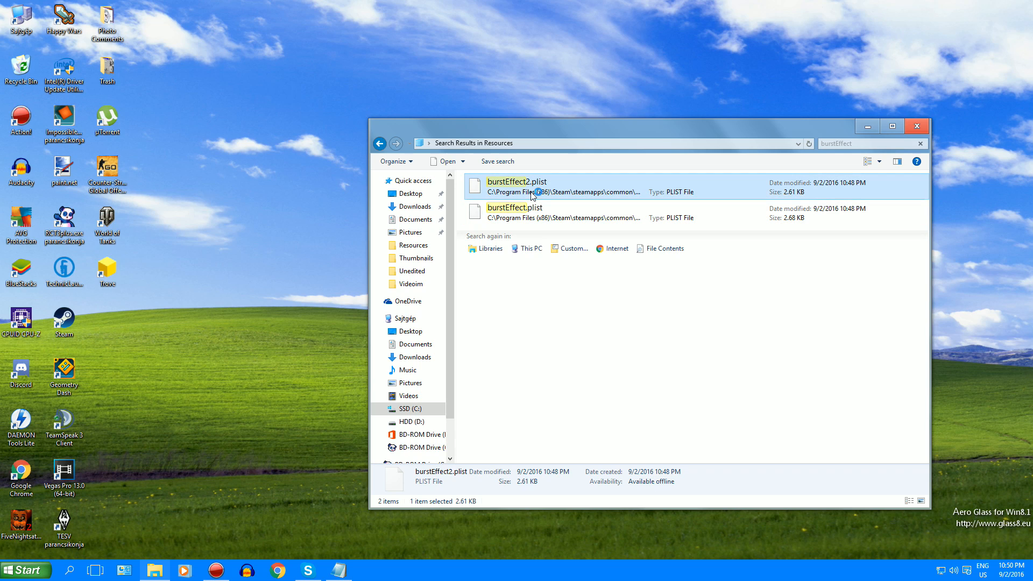
{"action": "double_click", "coordinate": [518, 187]}
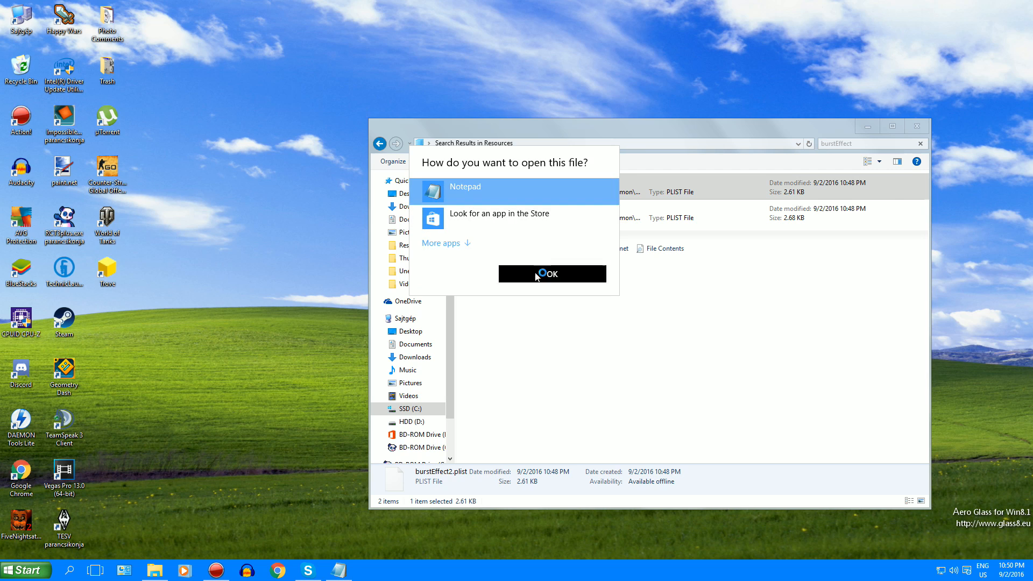
{"action": "left_click", "coordinate": [551, 275]}
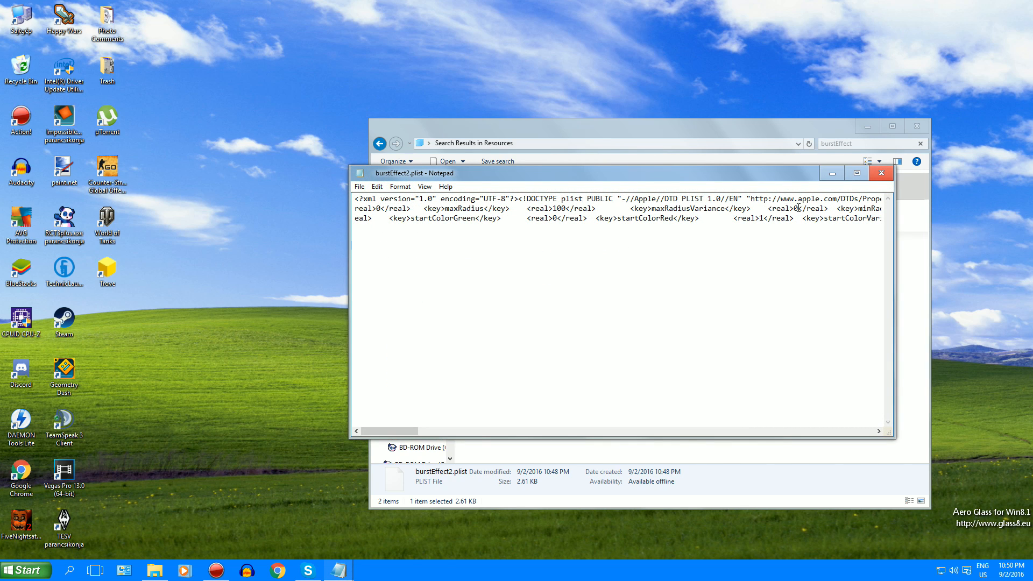
{"action": "left_click", "coordinate": [881, 172]}
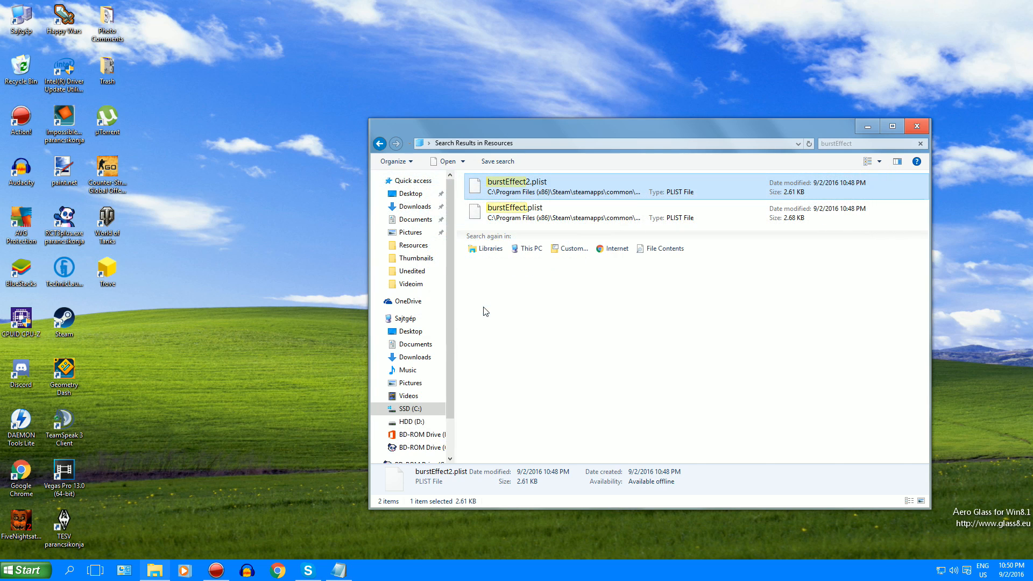
Find dragEffect.plist, set its maxParticles to 0 in Notepad and close it
{"action": "left_click", "coordinate": [857, 143]}
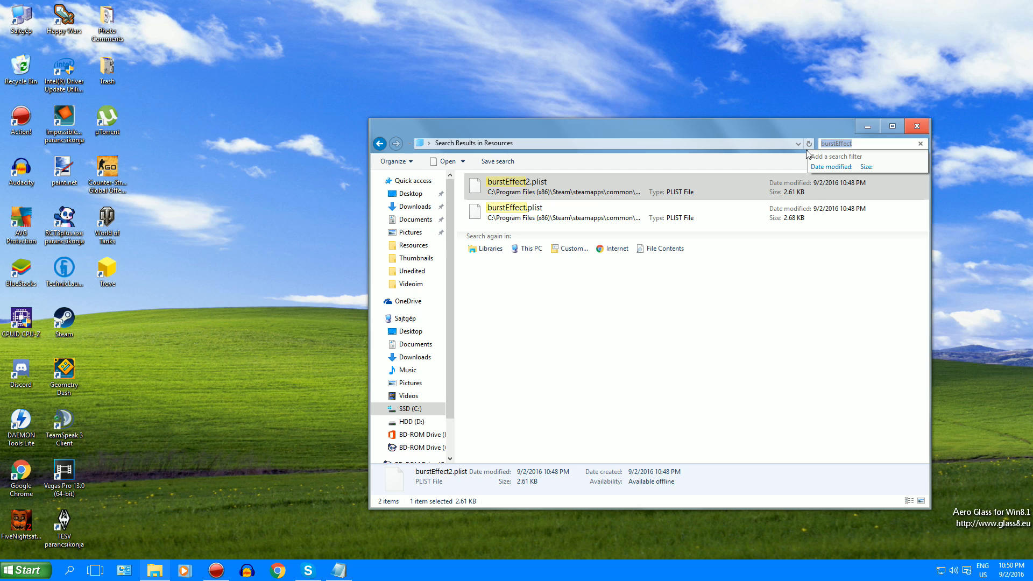
{"action": "type", "text": "dragEffect"}
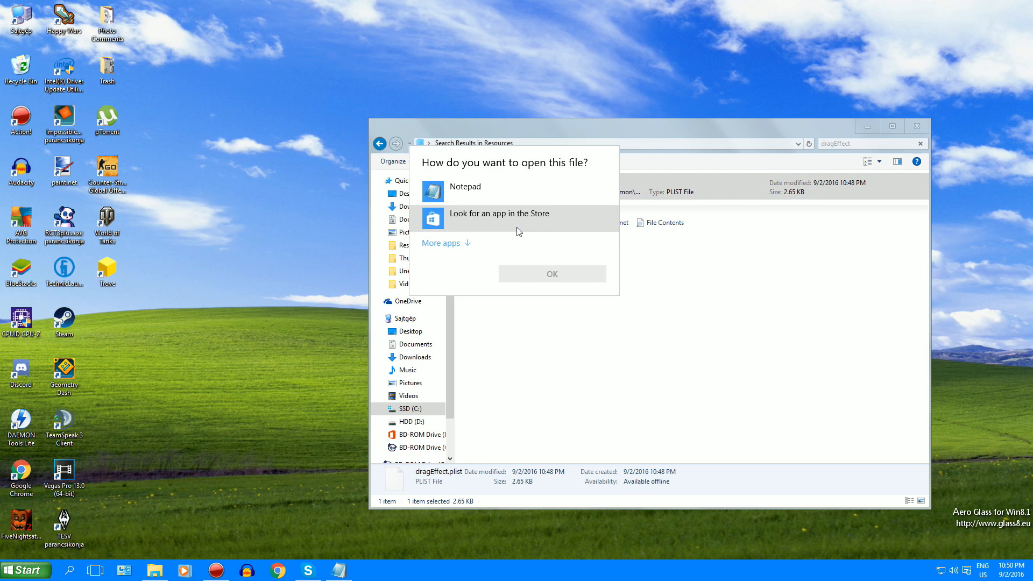
{"action": "left_click", "coordinate": [464, 186]}
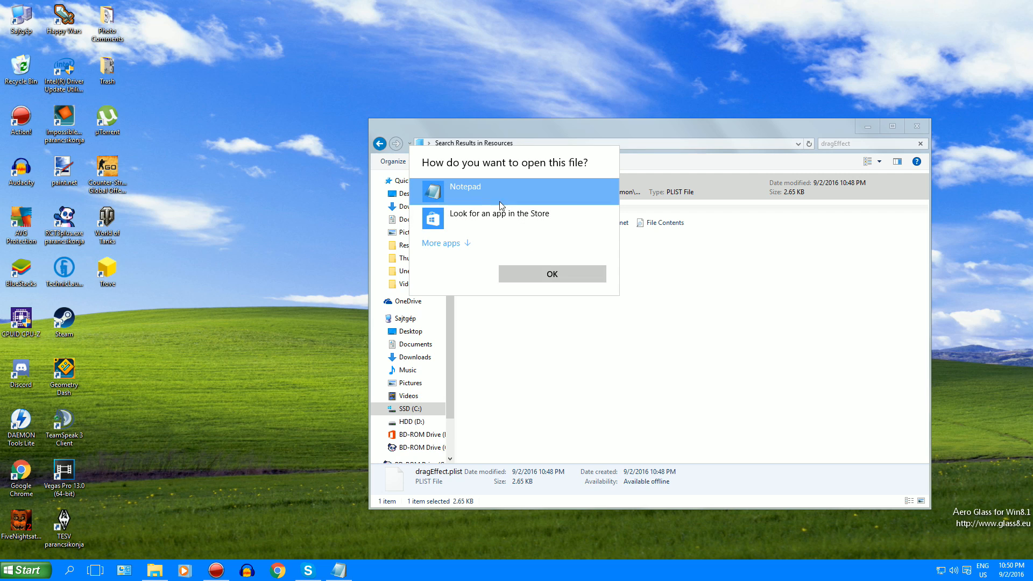
{"action": "left_click", "coordinate": [551, 273]}
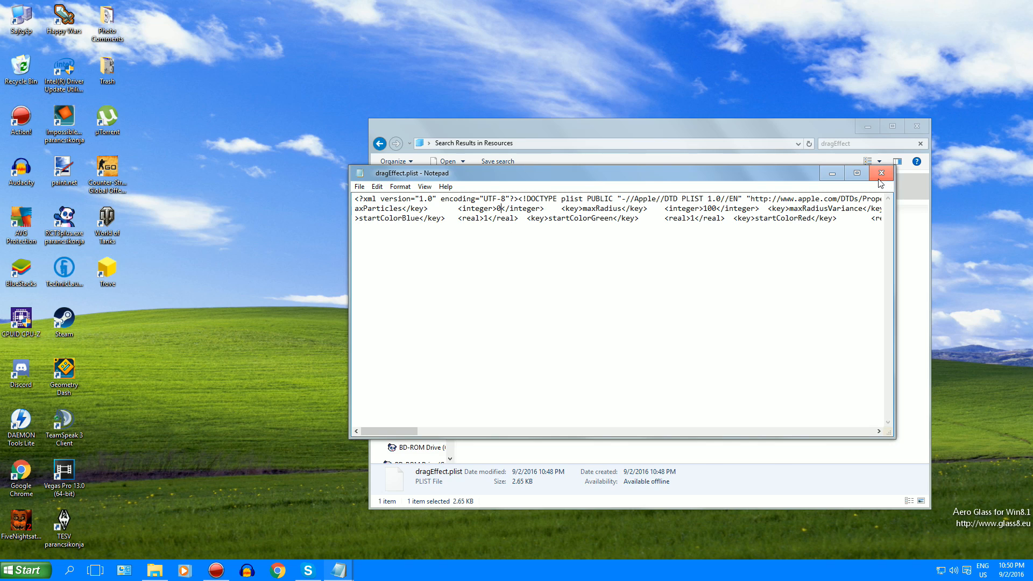
{"action": "left_click", "coordinate": [881, 172]}
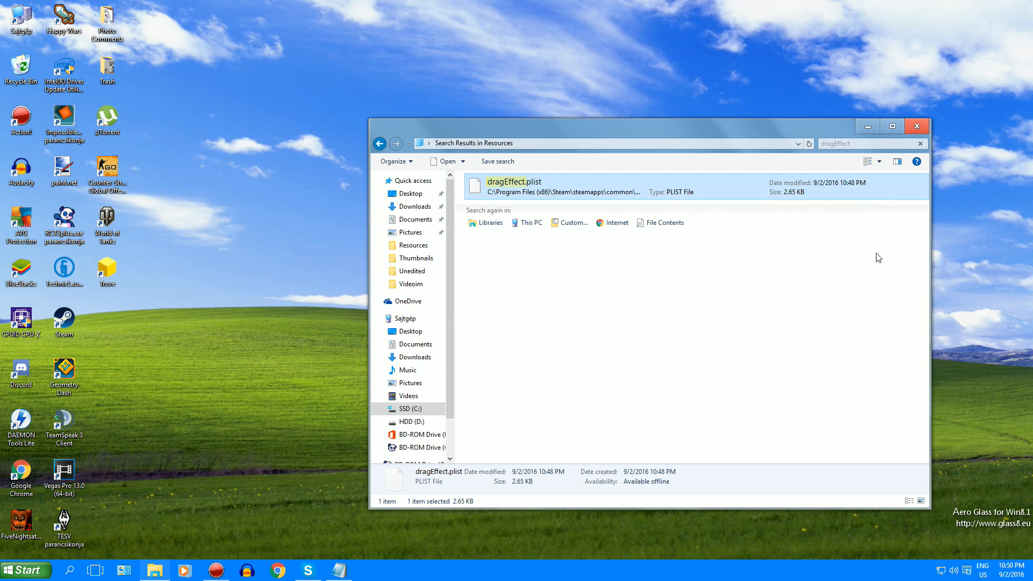
{"action": "mouse_move", "coordinate": [776, 171]}
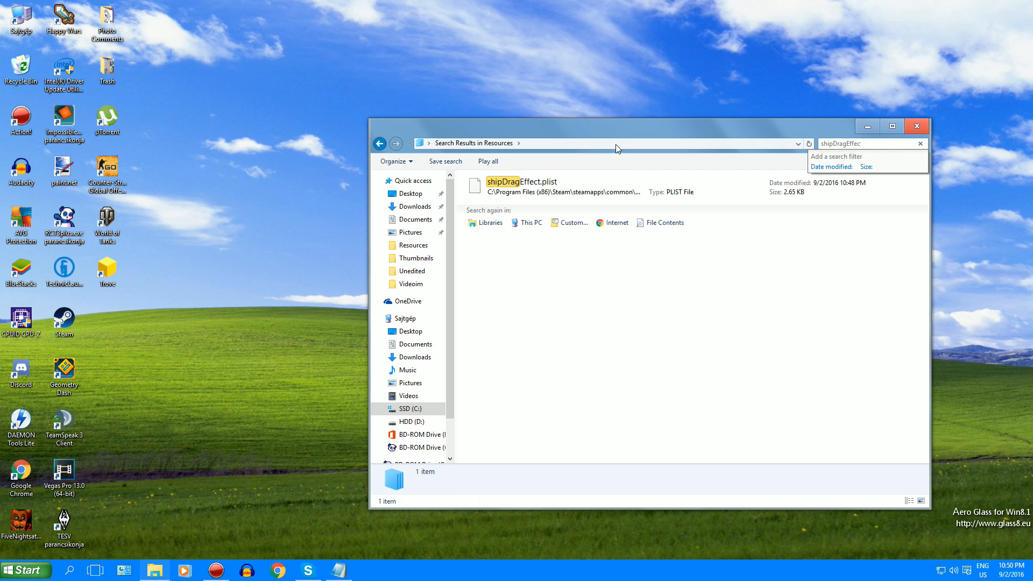
Set maxParticles to 0 in shipDragEffect.plist and save the change on closing Notepad
{"action": "left_click", "coordinate": [522, 186]}
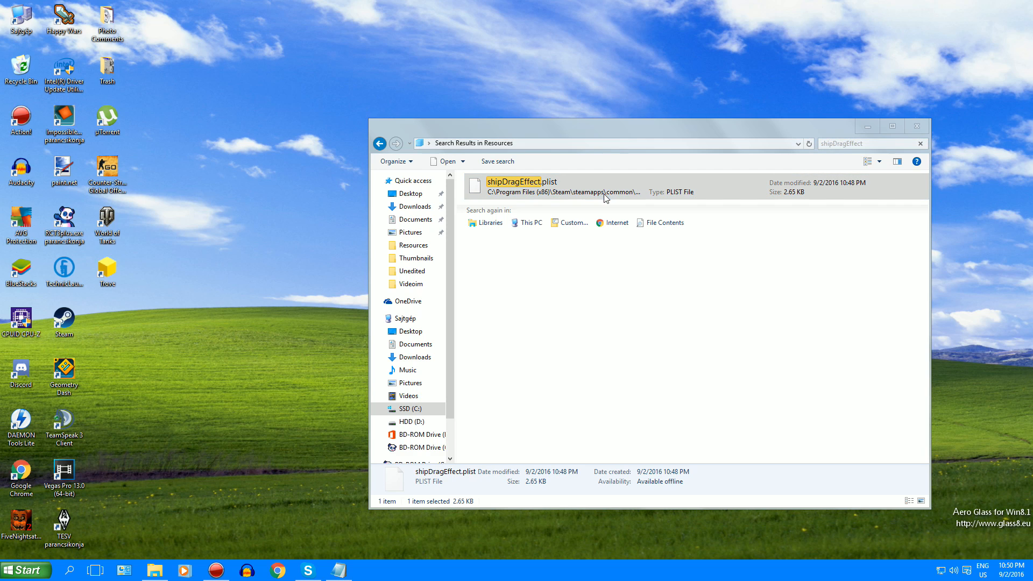
{"action": "double_click", "coordinate": [513, 186]}
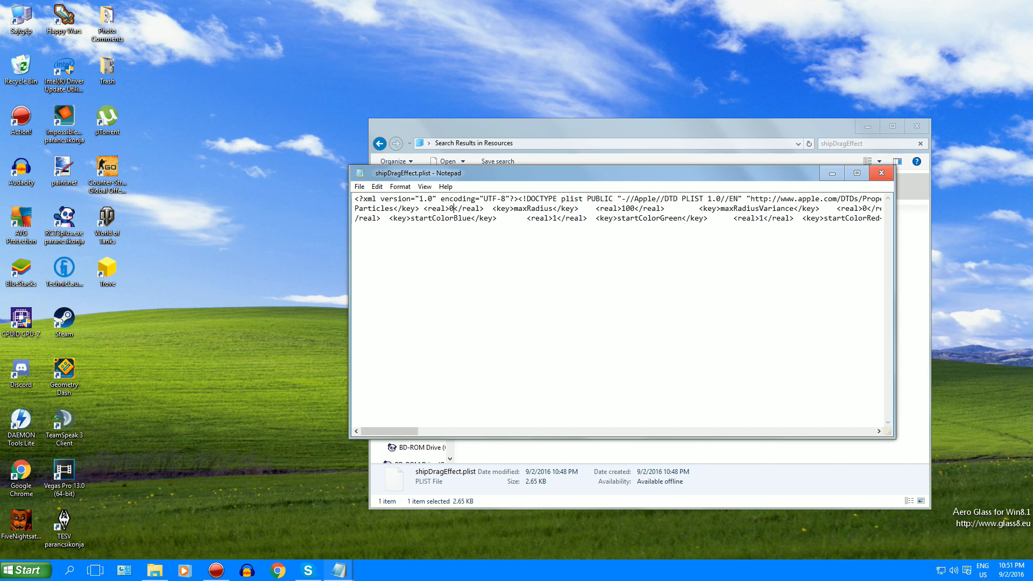
{"action": "left_click", "coordinate": [881, 172]}
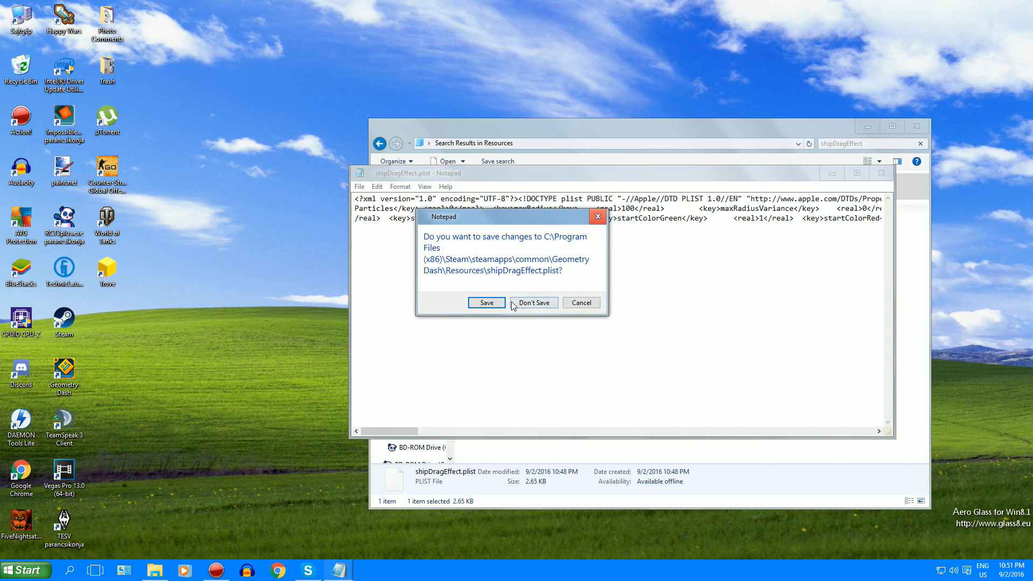
{"action": "left_click", "coordinate": [533, 303]}
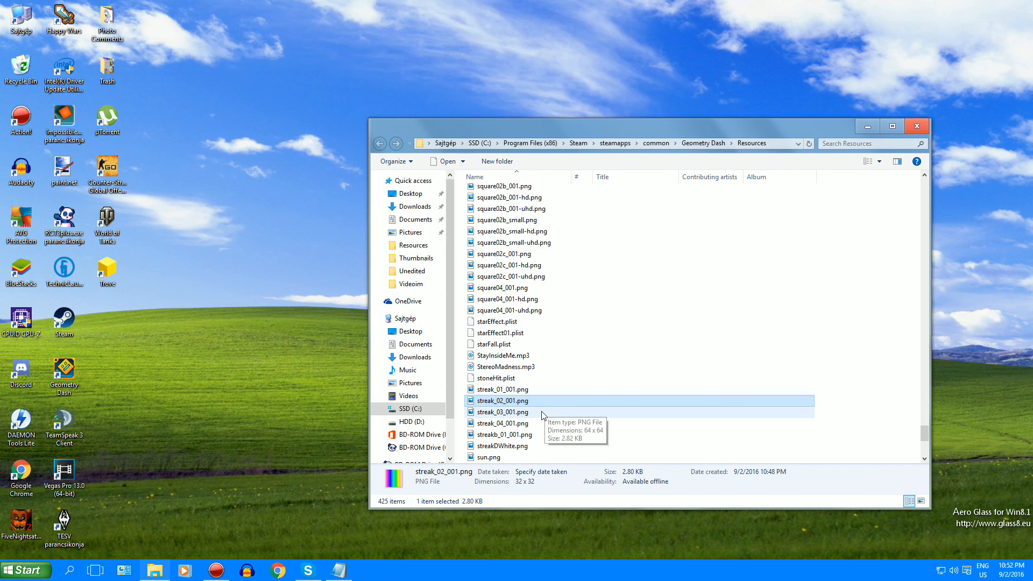
Open the trail image streak_04_001.png from Resources in paint.net
{"action": "left_click", "coordinate": [502, 412]}
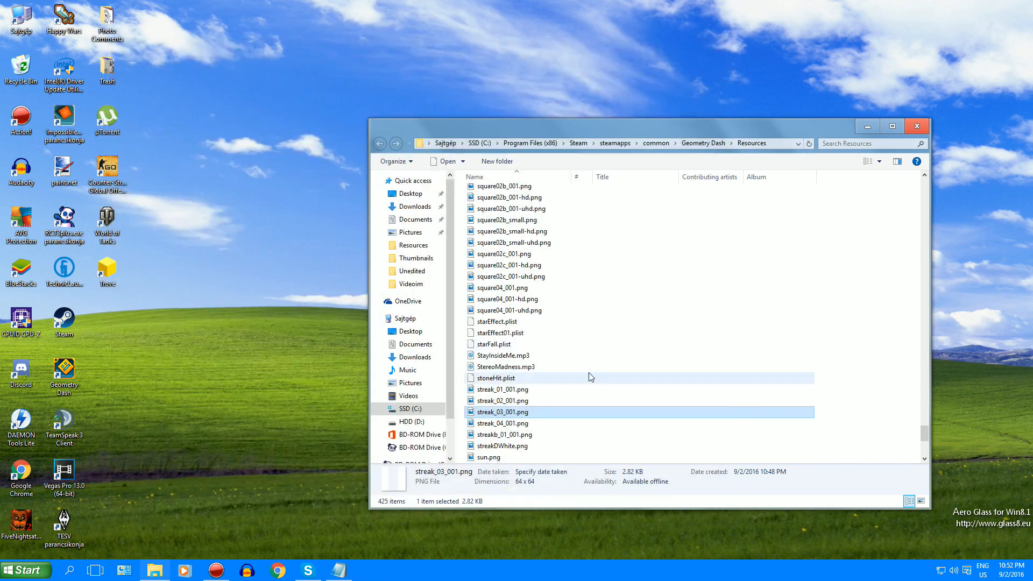
{"action": "double_click", "coordinate": [502, 423]}
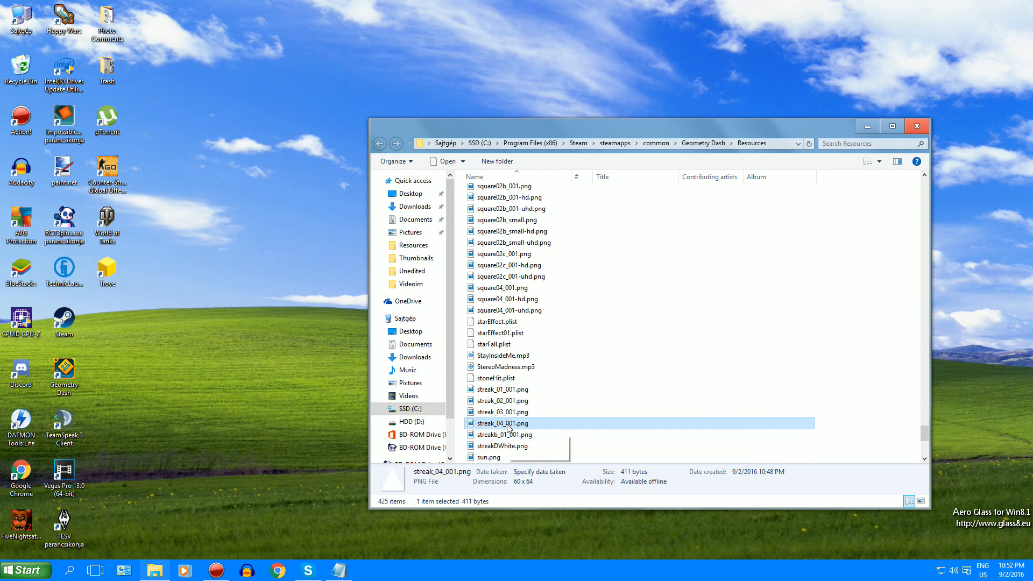
{"action": "right_click", "coordinate": [502, 423]}
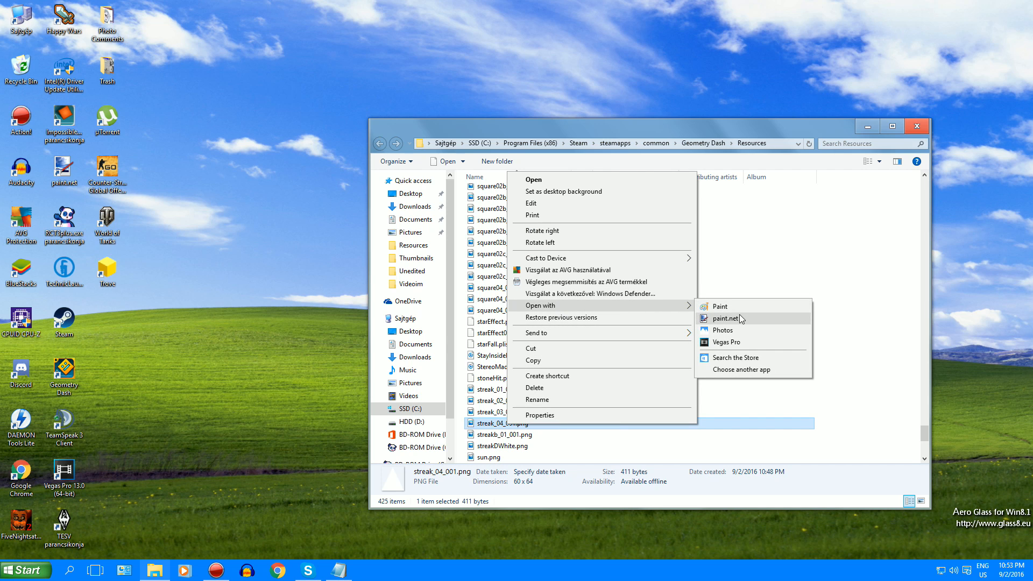
{"action": "left_click", "coordinate": [726, 318]}
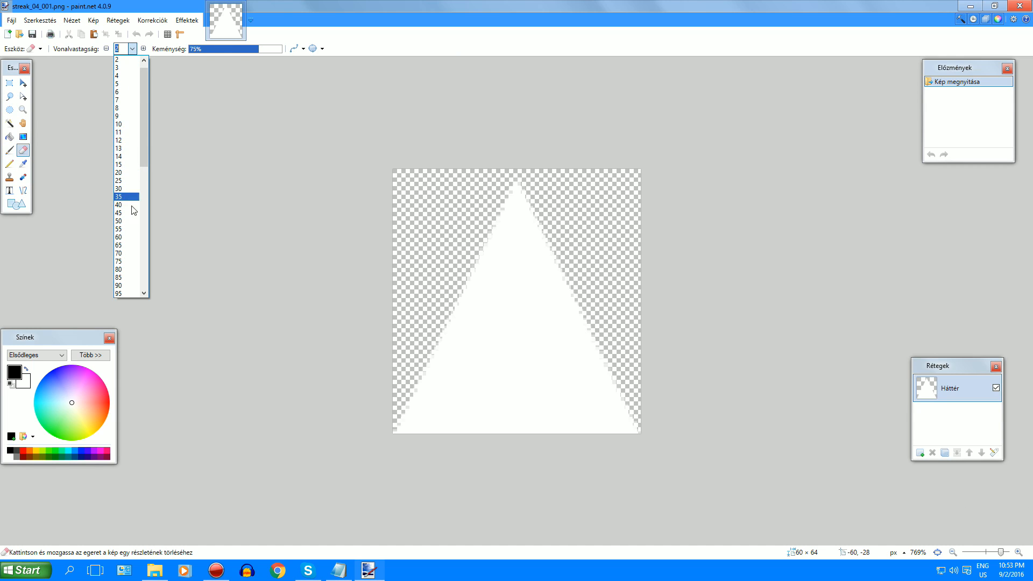
Erase the white triangle with a 55-wide eraser and save the fully transparent PNG
{"action": "left_click", "coordinate": [118, 228]}
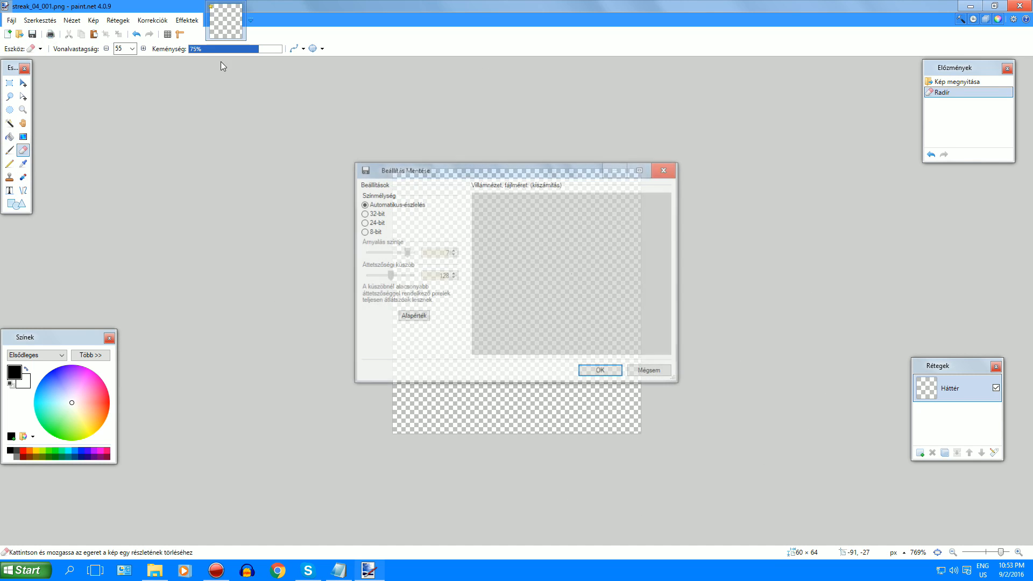
{"action": "left_click", "coordinate": [599, 369]}
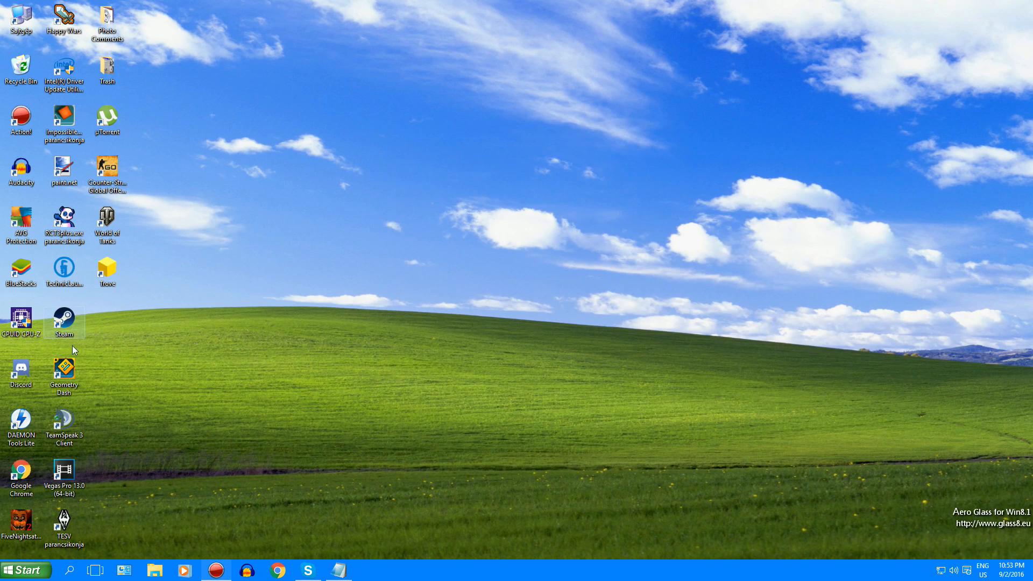
Launch Geometry Dash from its desktop shortcut
{"action": "double_click", "coordinate": [64, 370]}
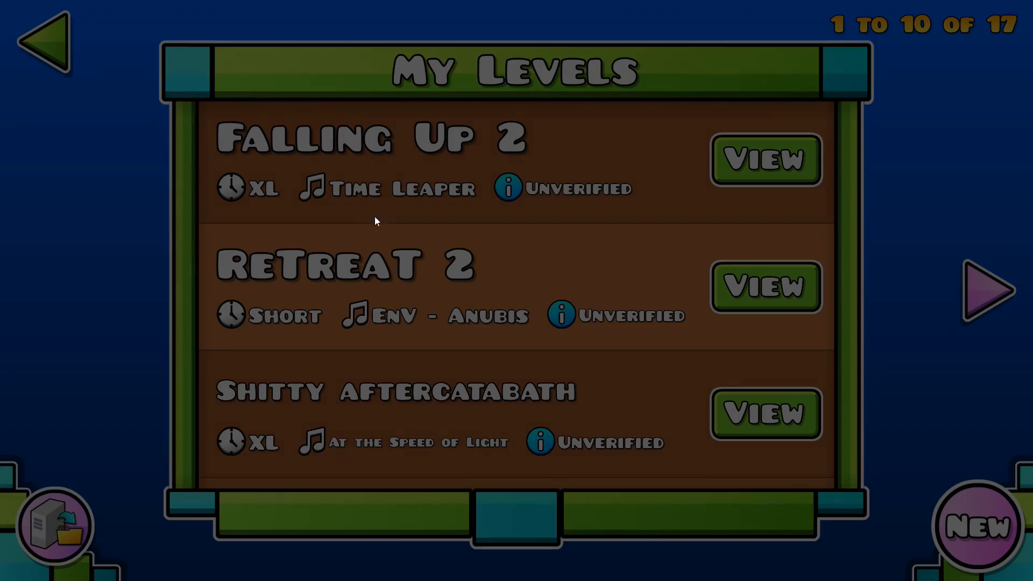
Start Theory of Everything 2 from the main menu to check the trail-free gameplay
{"action": "left_click", "coordinate": [46, 46]}
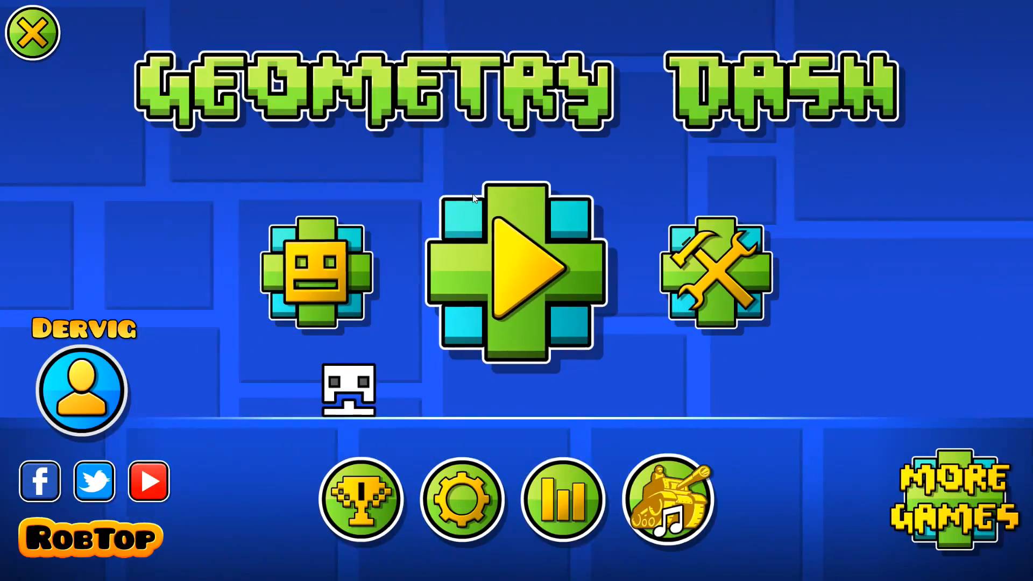
{"action": "left_click", "coordinate": [518, 273]}
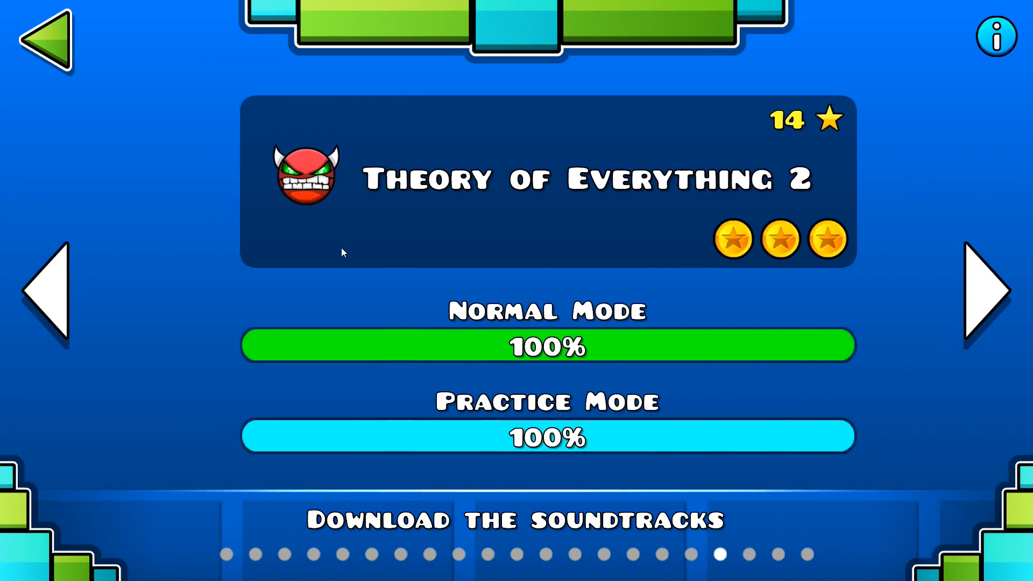
{"action": "left_click", "coordinate": [547, 344]}
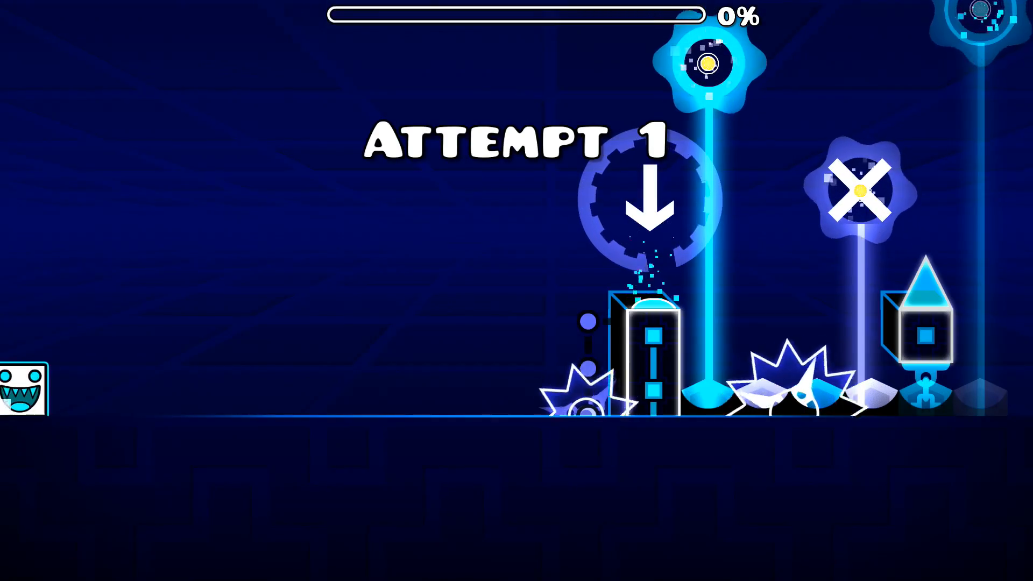